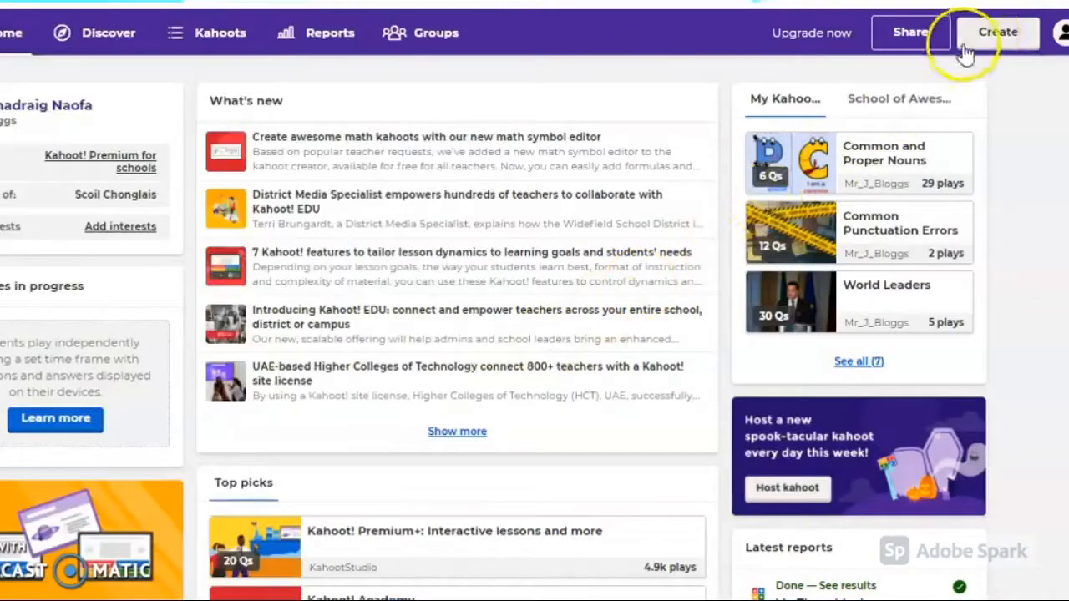
Start a new blank kahoot from the Create menu.
click(997, 32)
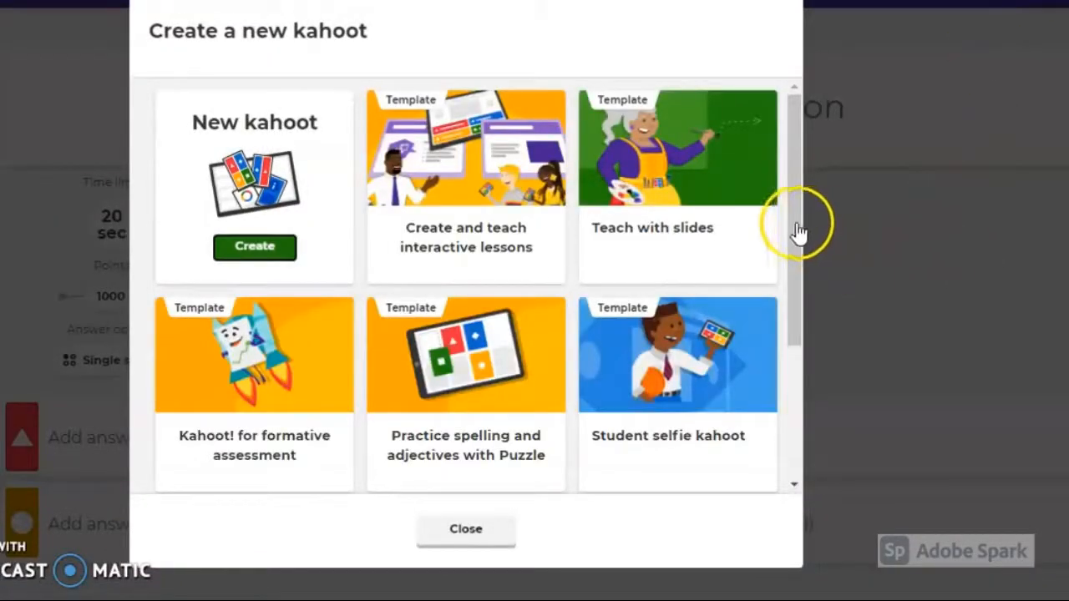
scroll(down, 3)
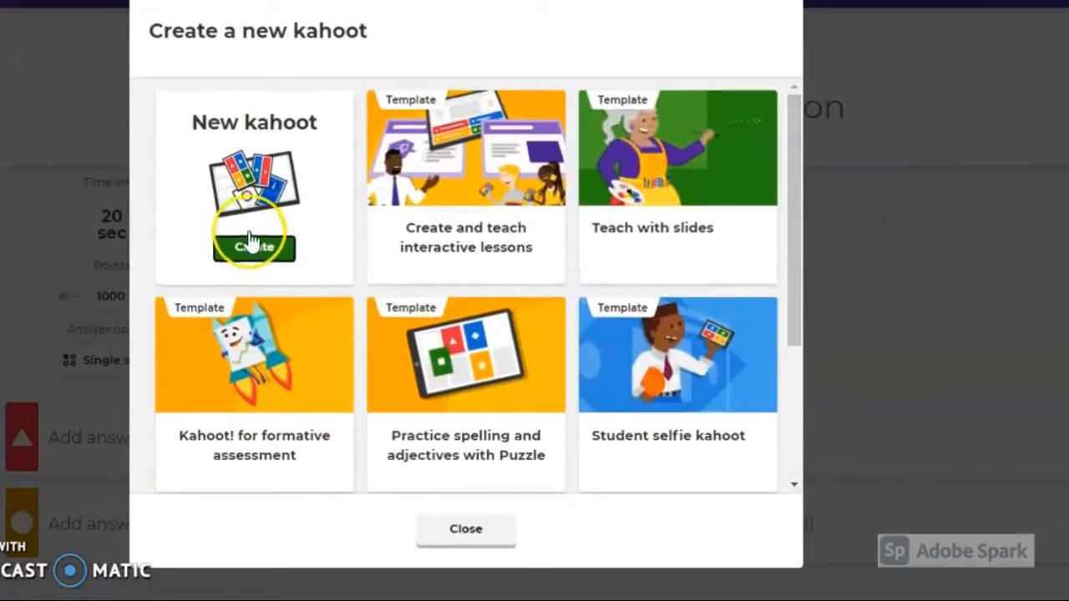
click(254, 246)
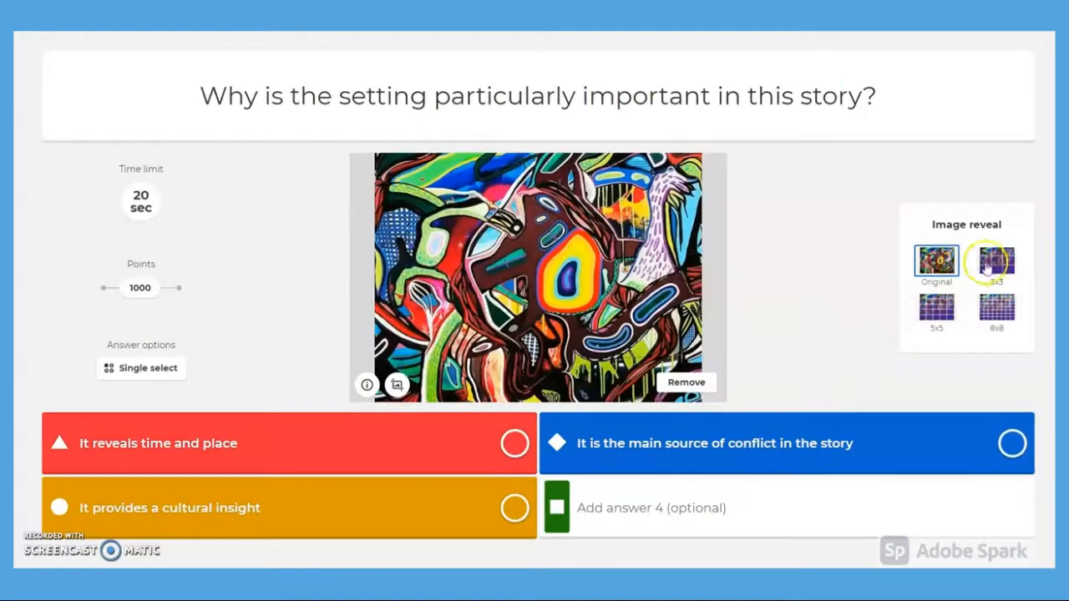
Apply the 3x3 image reveal and make answer 4 'It is surplus to requirements'.
click(996, 261)
text(It i)
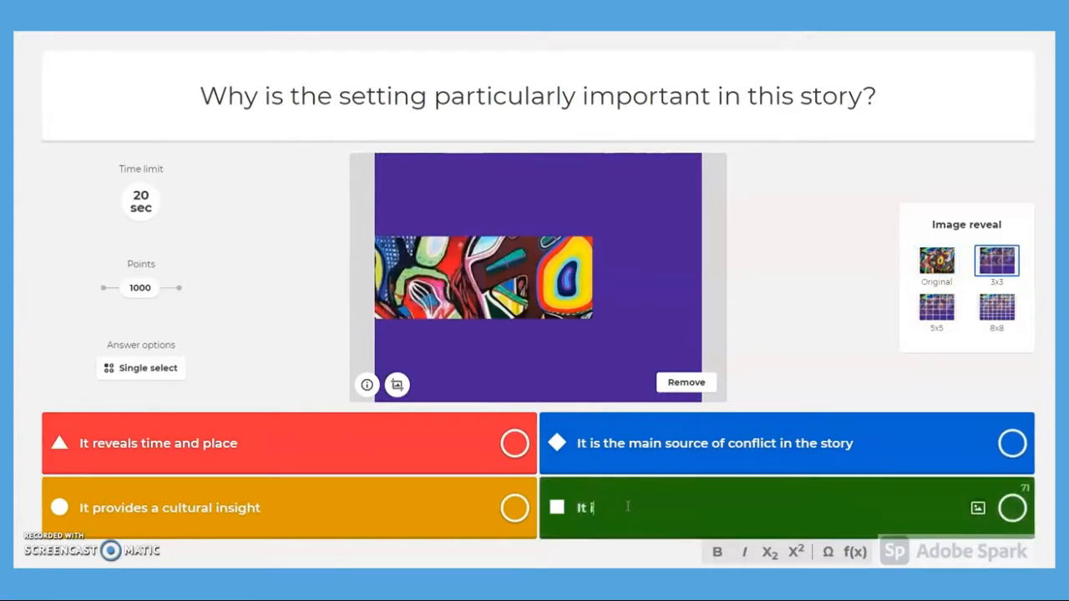
text(s surplus to r)
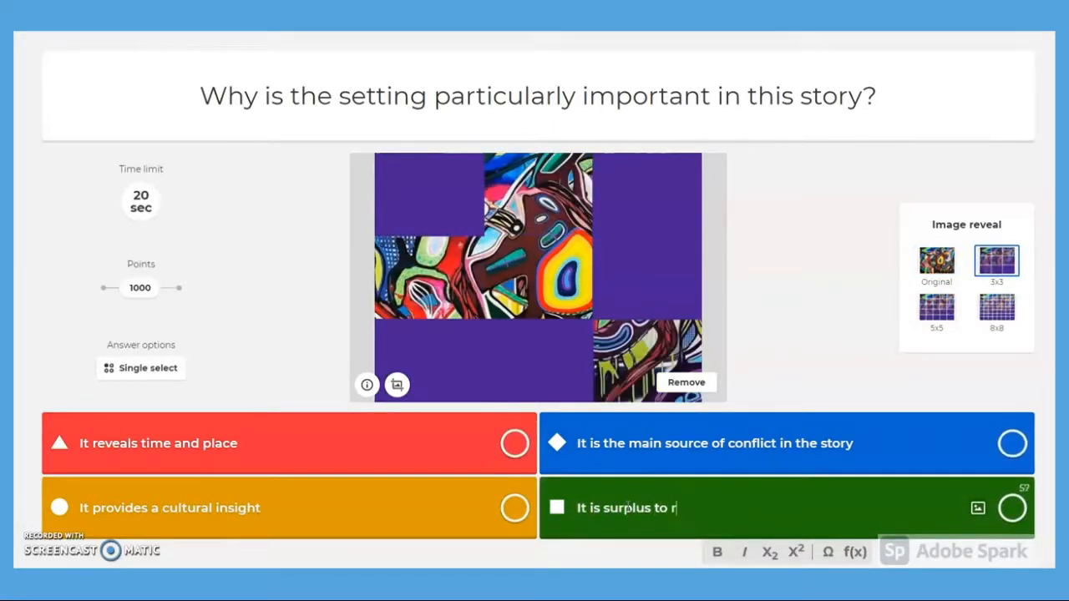
text(equir)
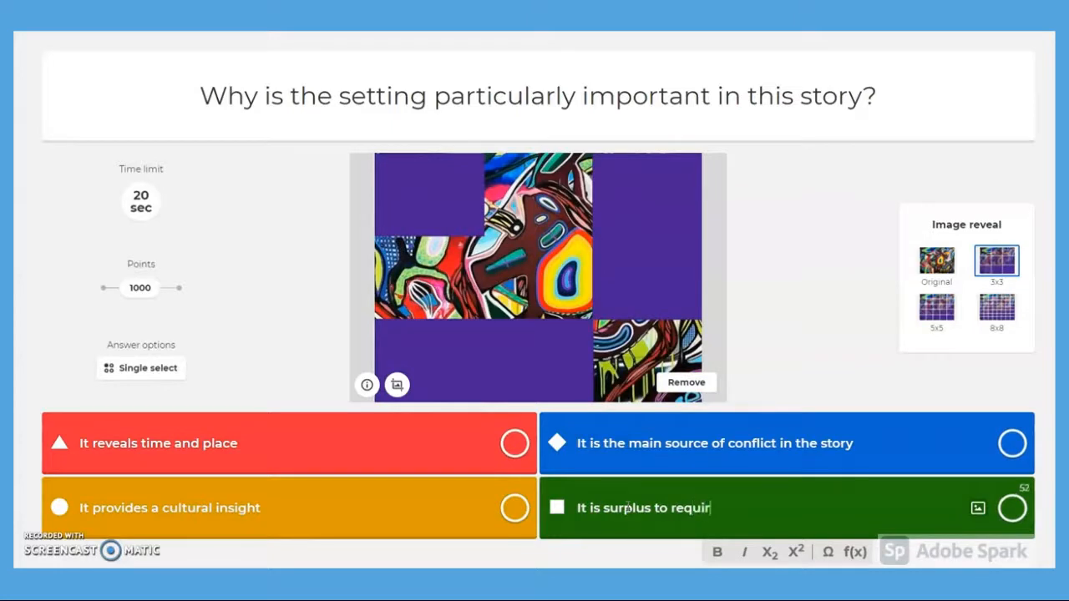
text(ements)
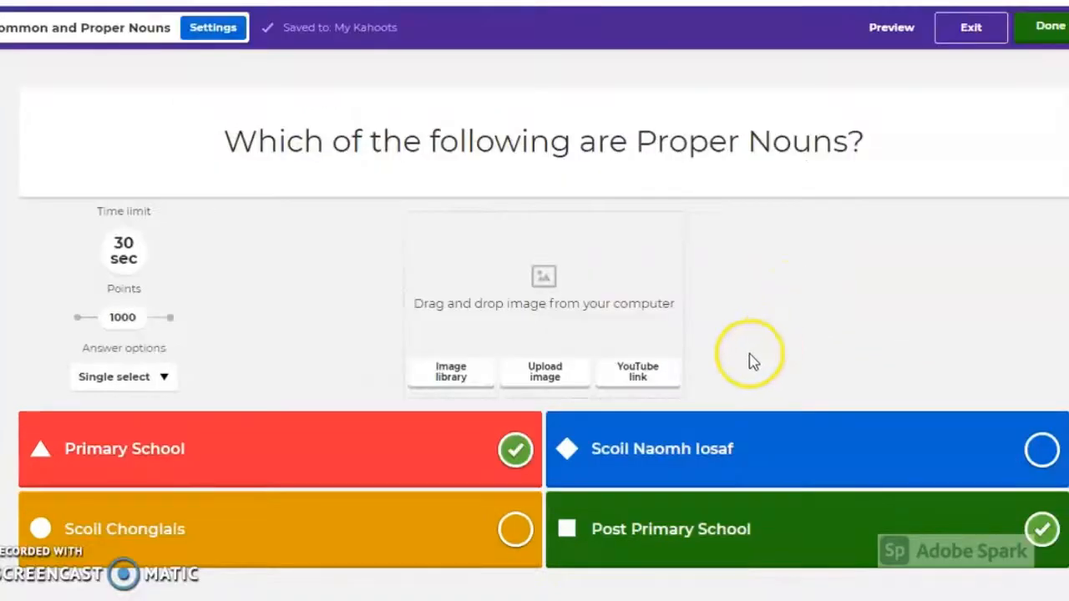
Paste a YouTube link and add the clip as the question's media.
click(637, 371)
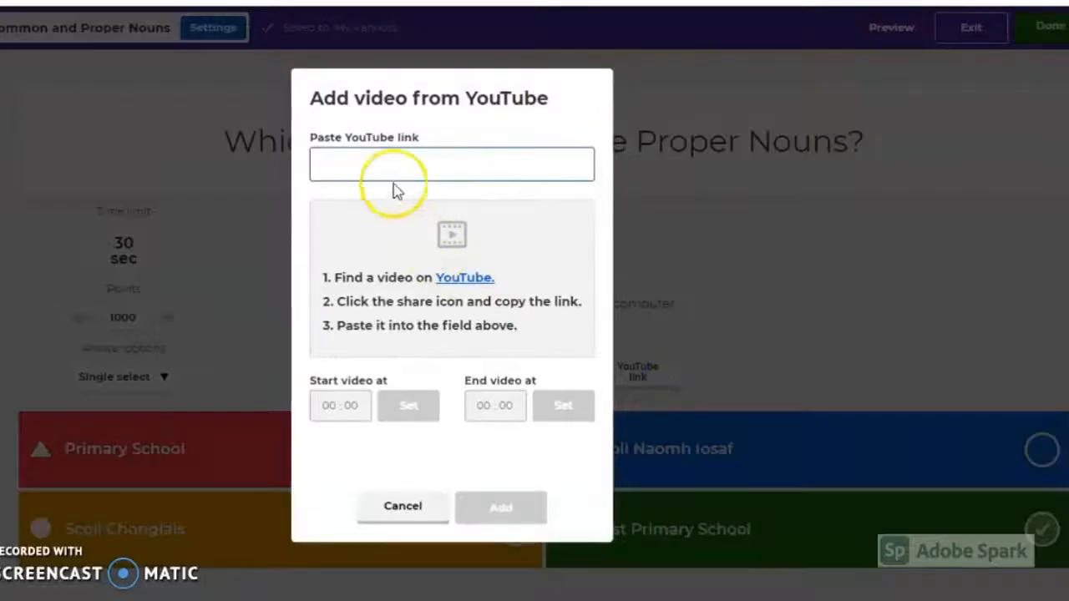
right_click(397, 164)
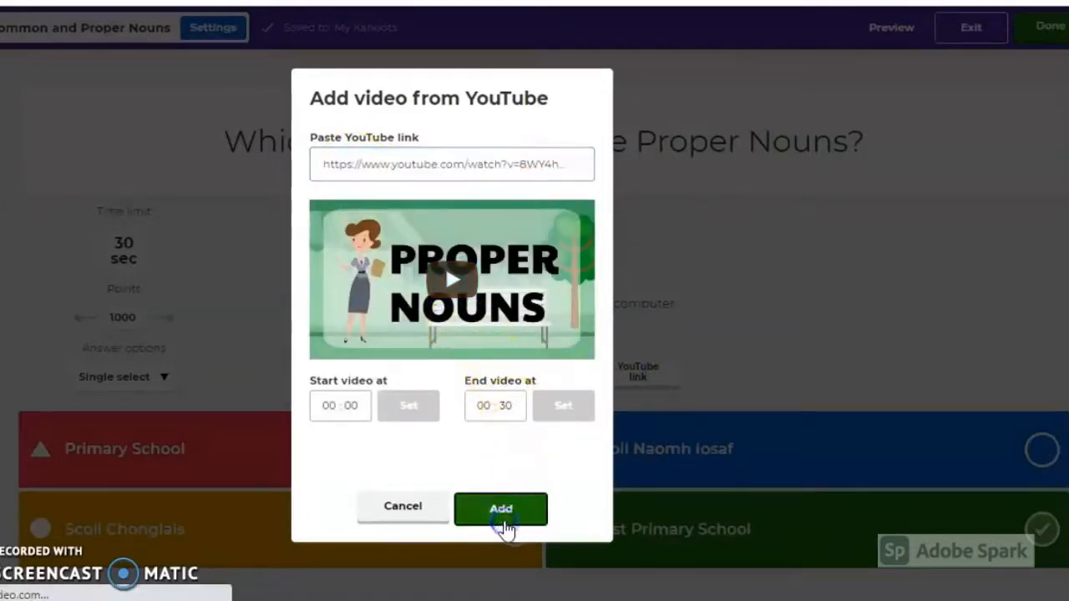
click(501, 509)
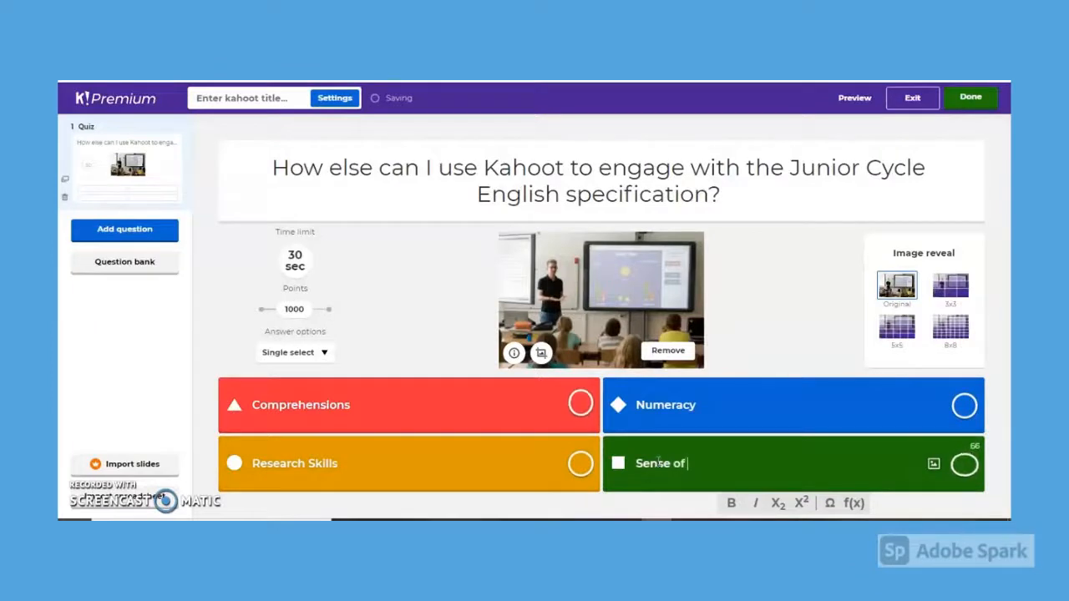
Complete answer 4 as 'Sense of Purpose' and mark all four answers correct.
text(Pur)
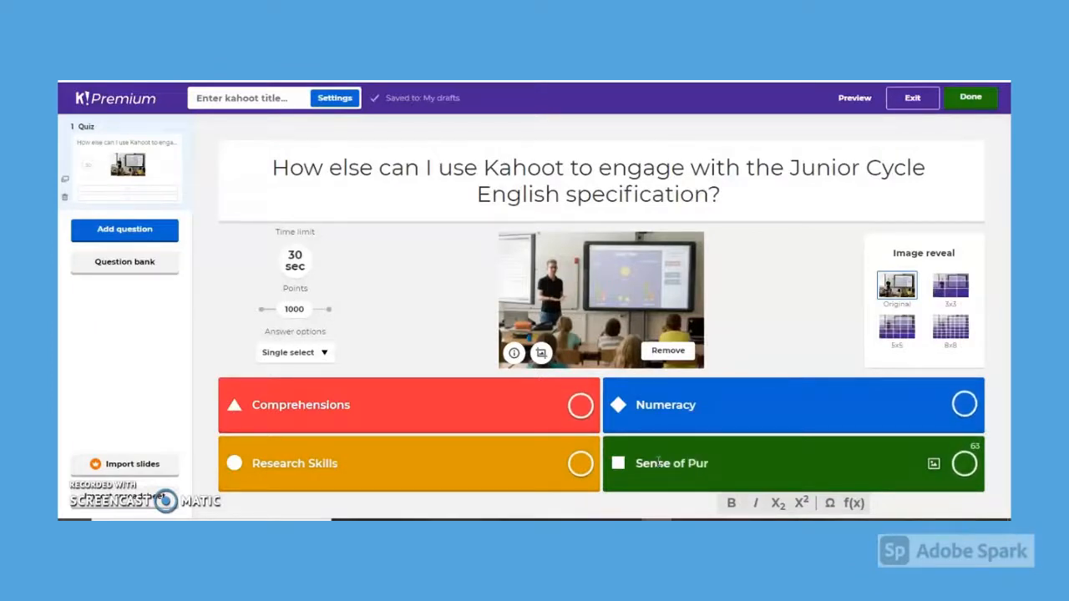
text(pose)
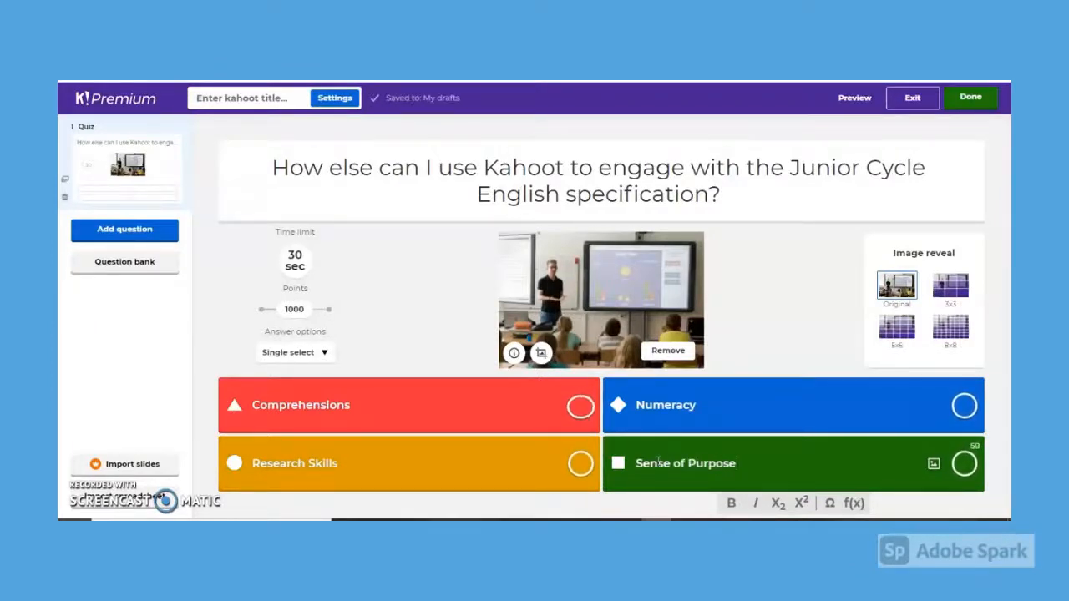
click(580, 405)
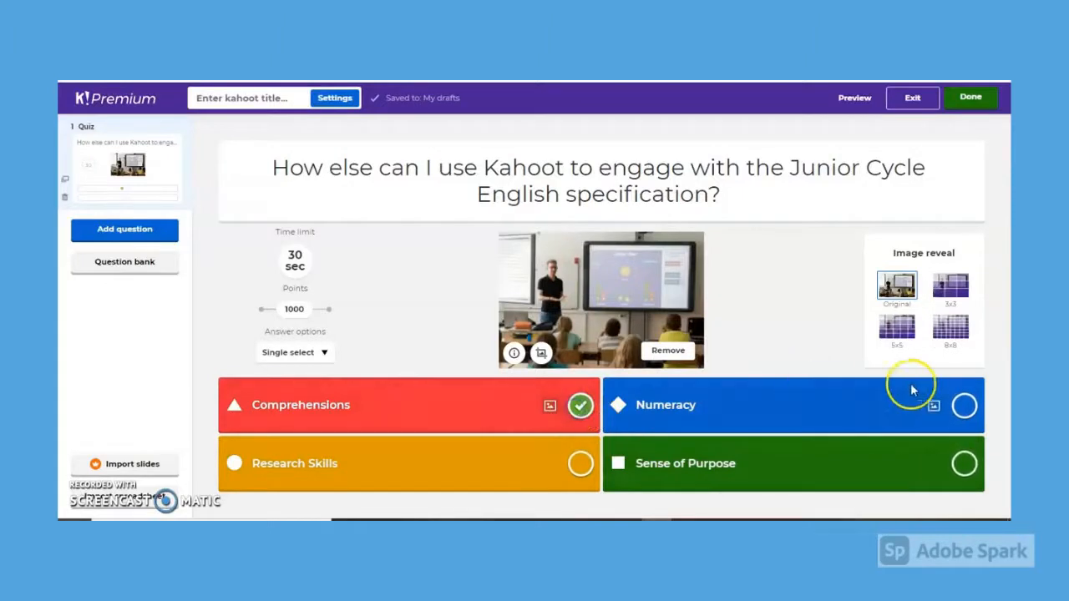
click(295, 352)
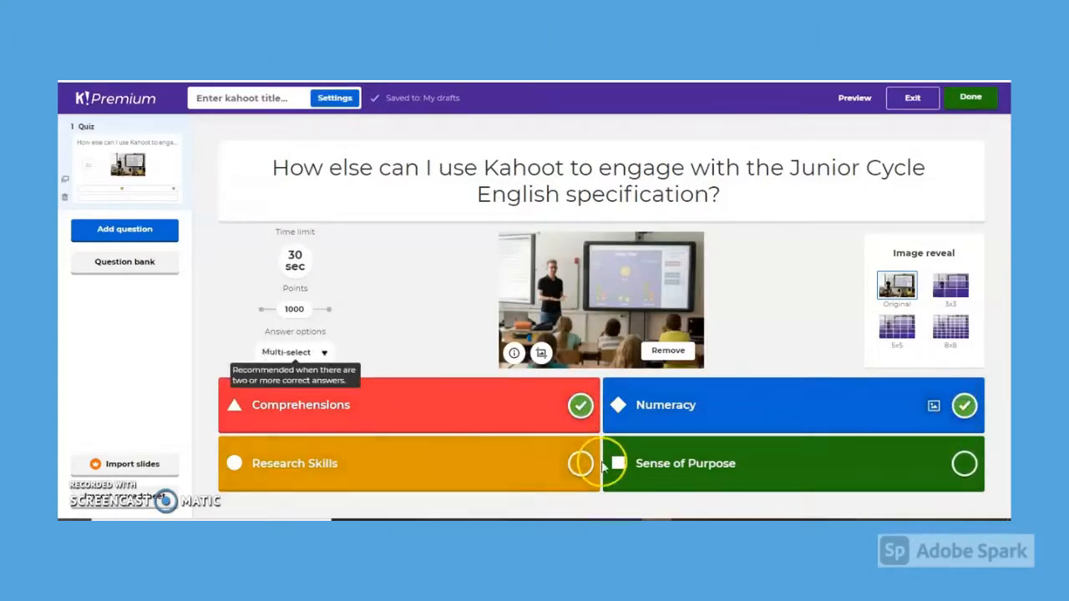
click(579, 463)
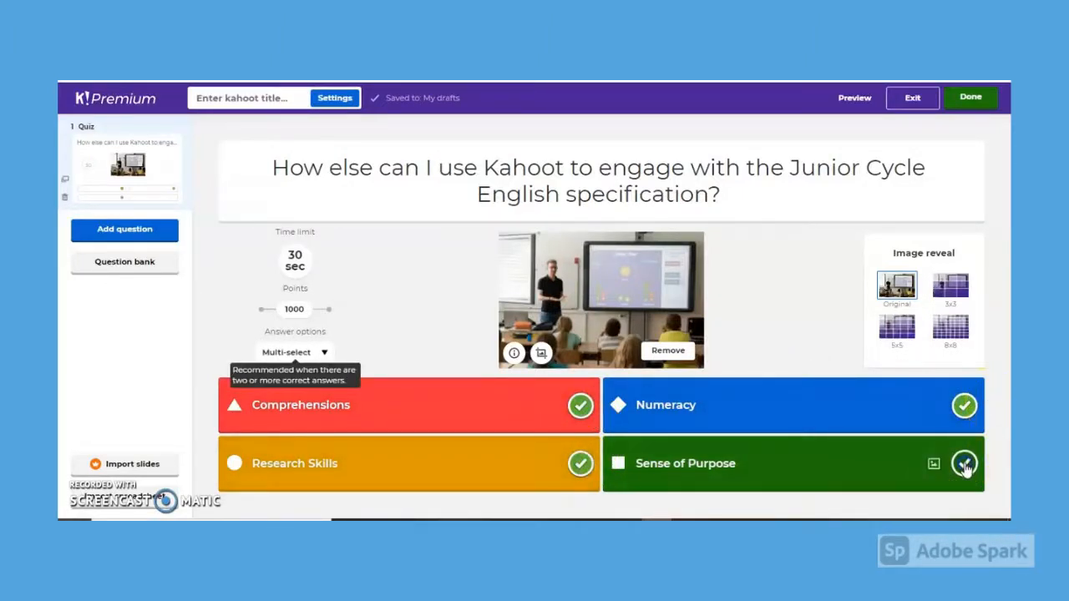
click(965, 463)
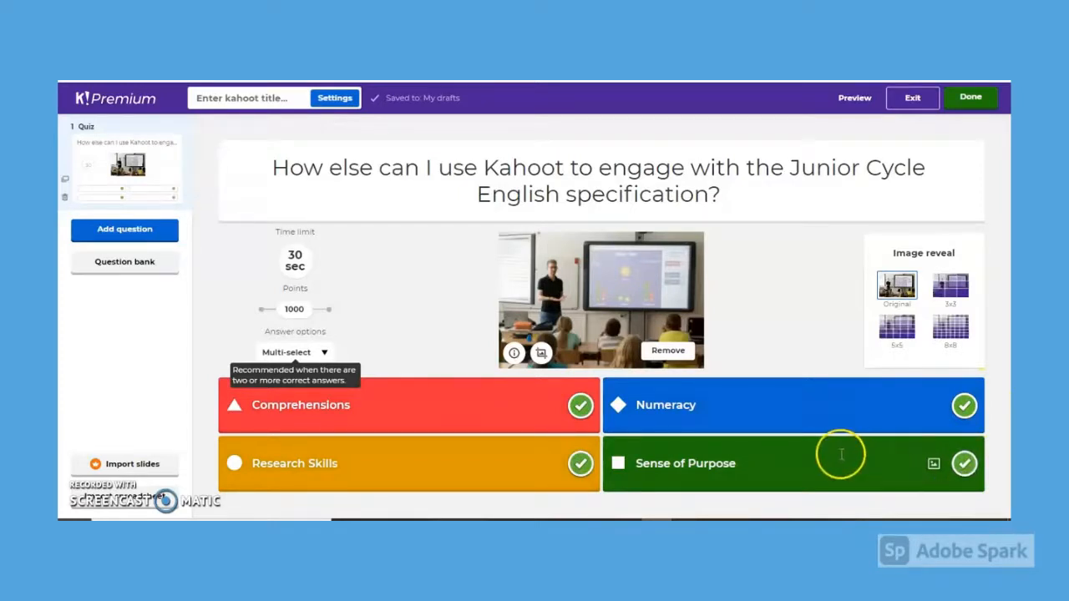
mouse_move(783, 345)
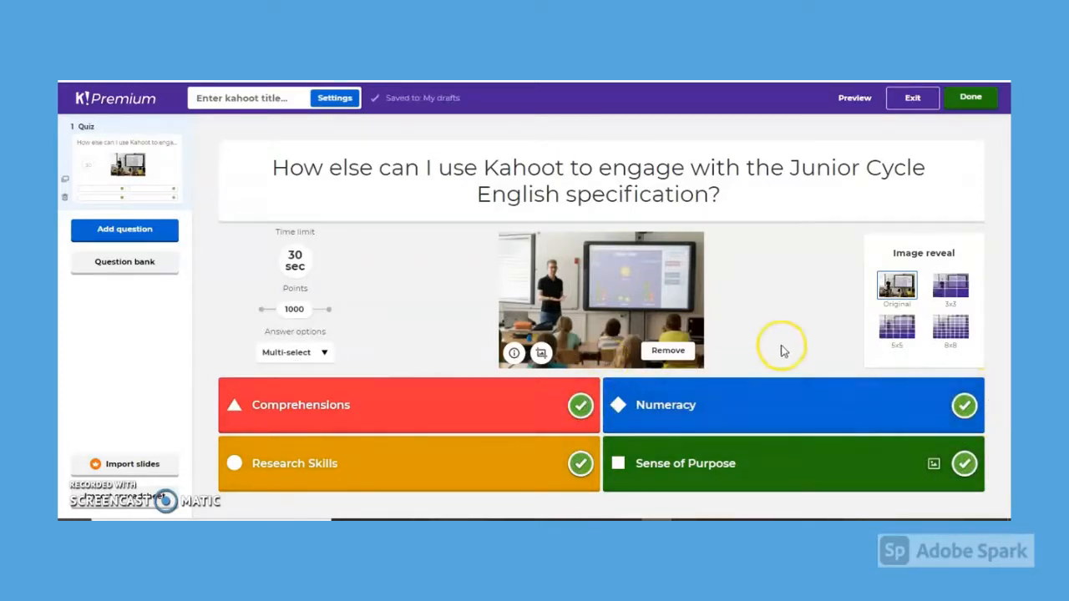
Title the kahoot 'Junior Cycle English' and confirm to save it.
click(970, 97)
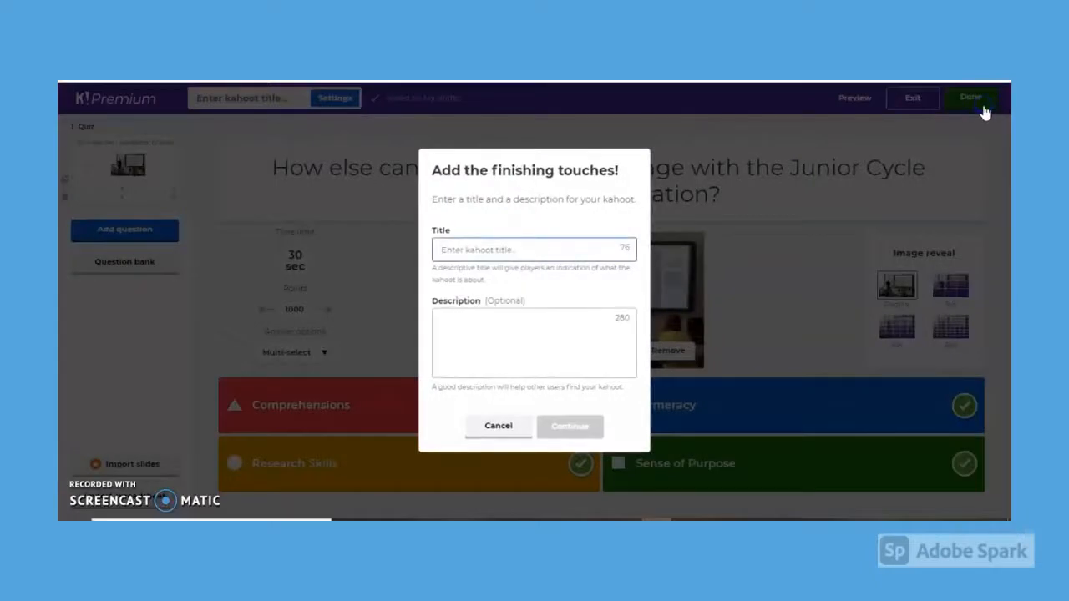
text(Junior Cycle En)
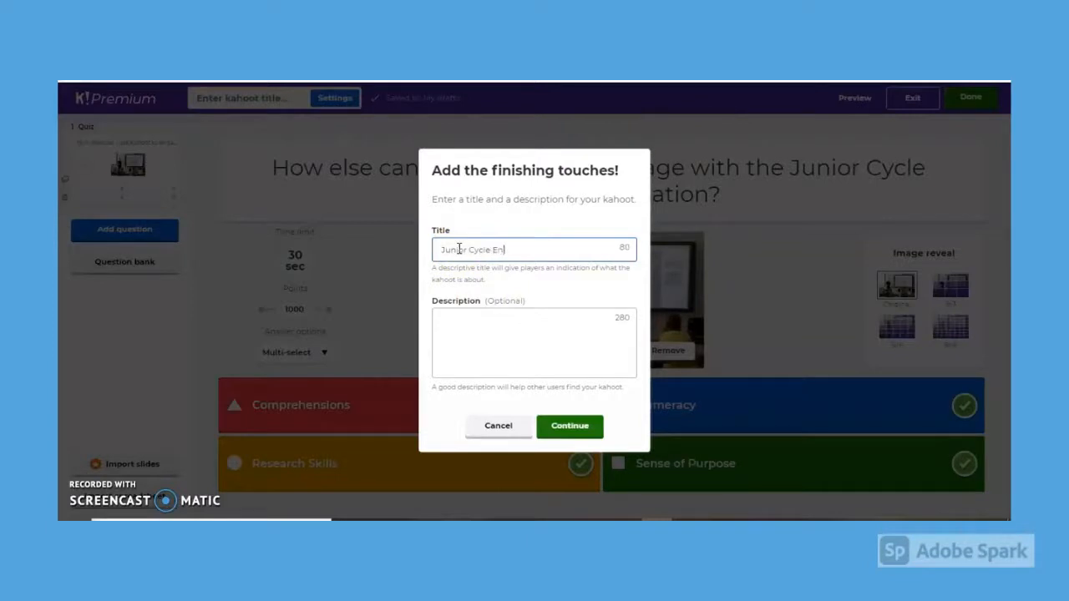
text(glish)
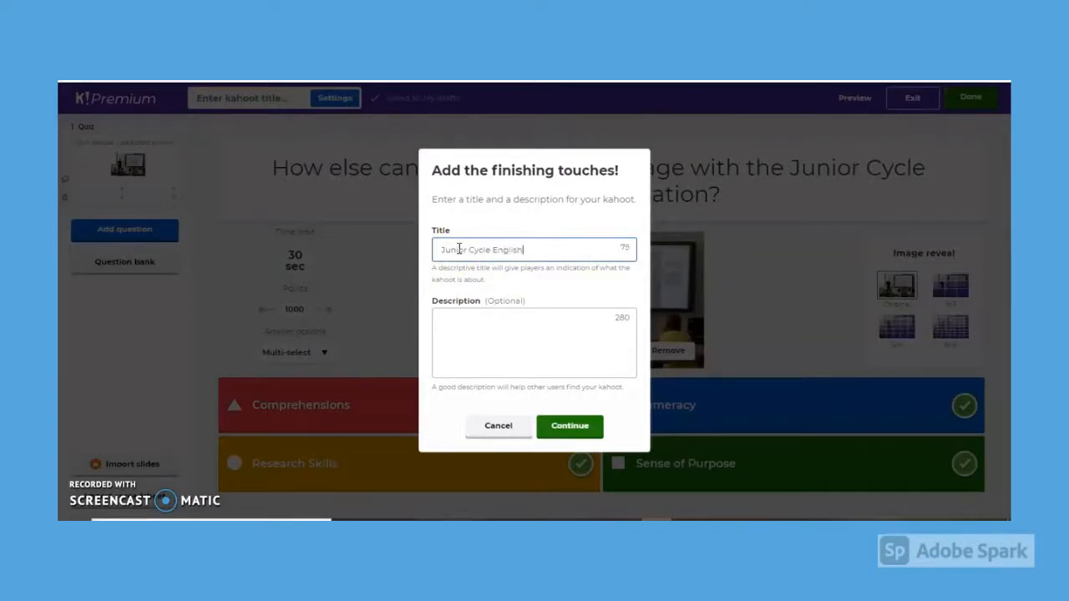
click(569, 426)
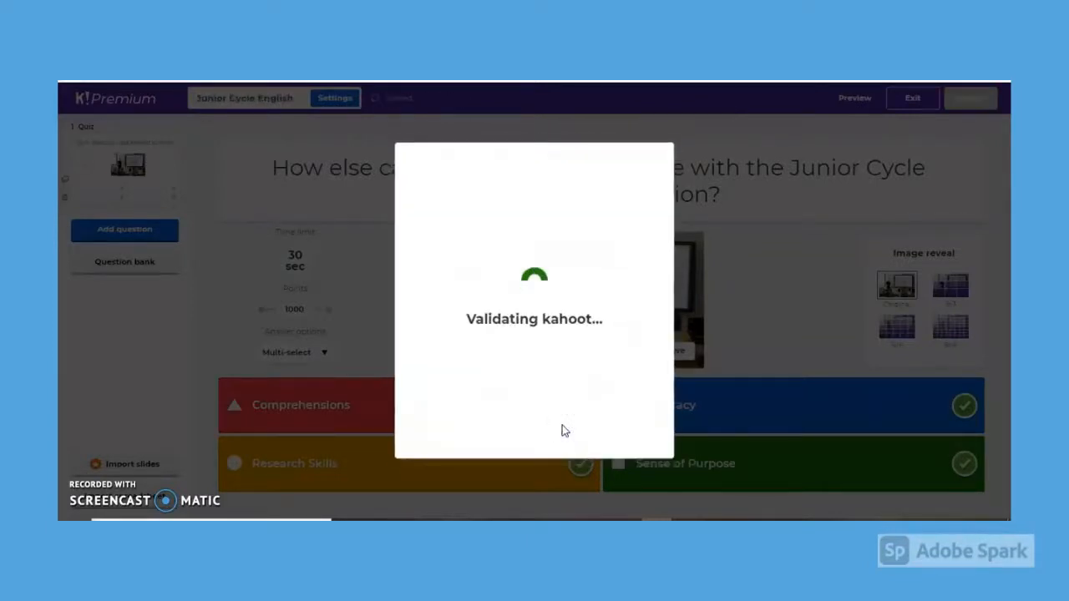